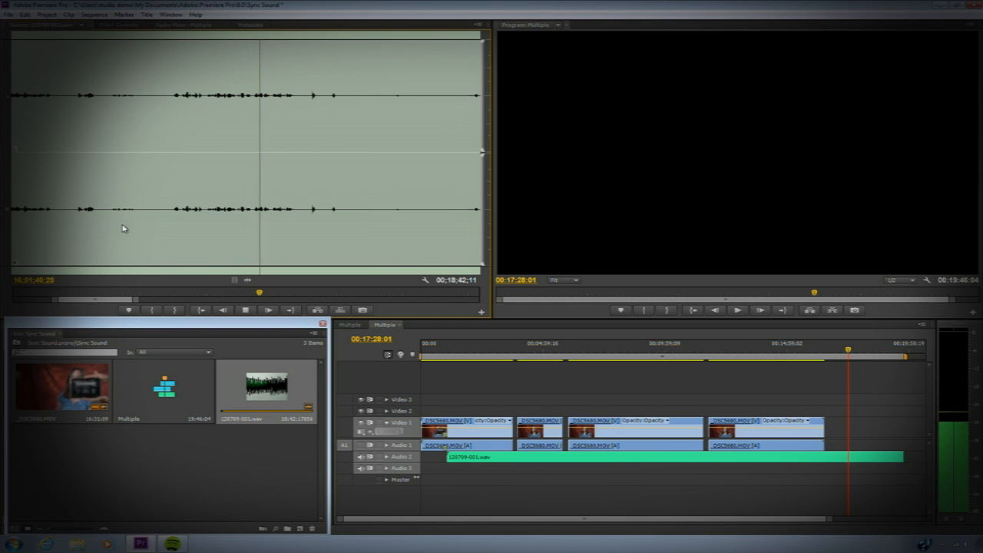
# - Load the separate .wav audio recording into the Source Monitor for review
pyautogui.doubleClick(253, 387)
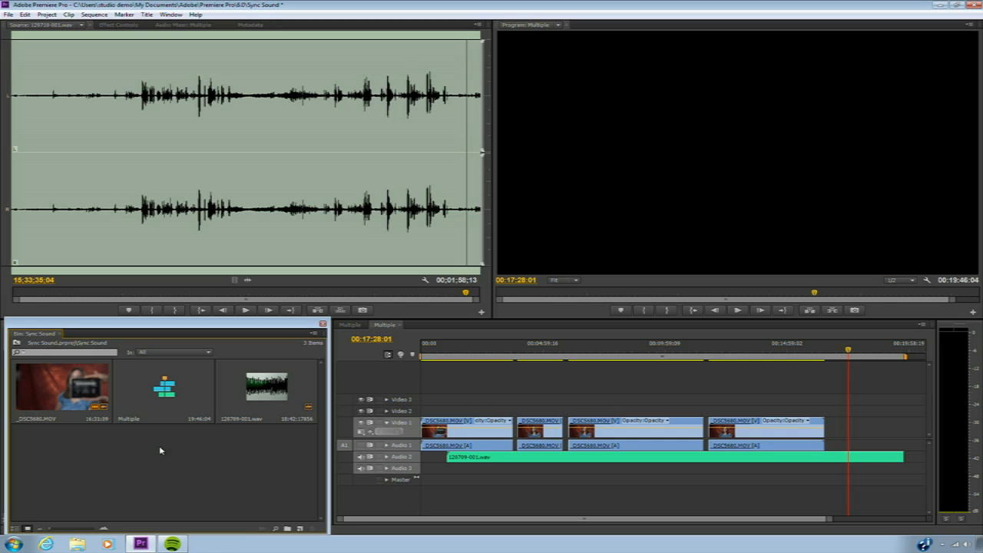
pyautogui.moveTo(261, 449)
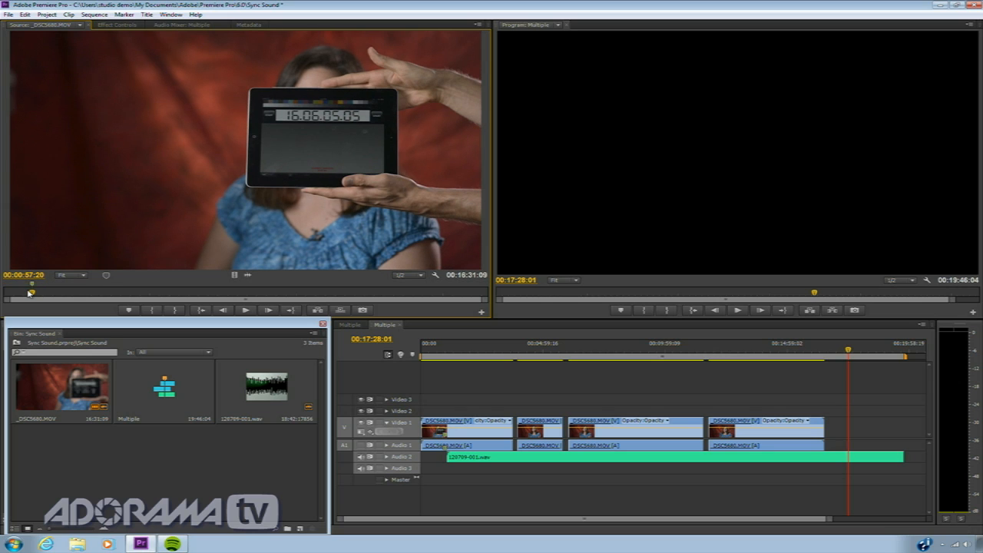
pyautogui.moveTo(129, 310)
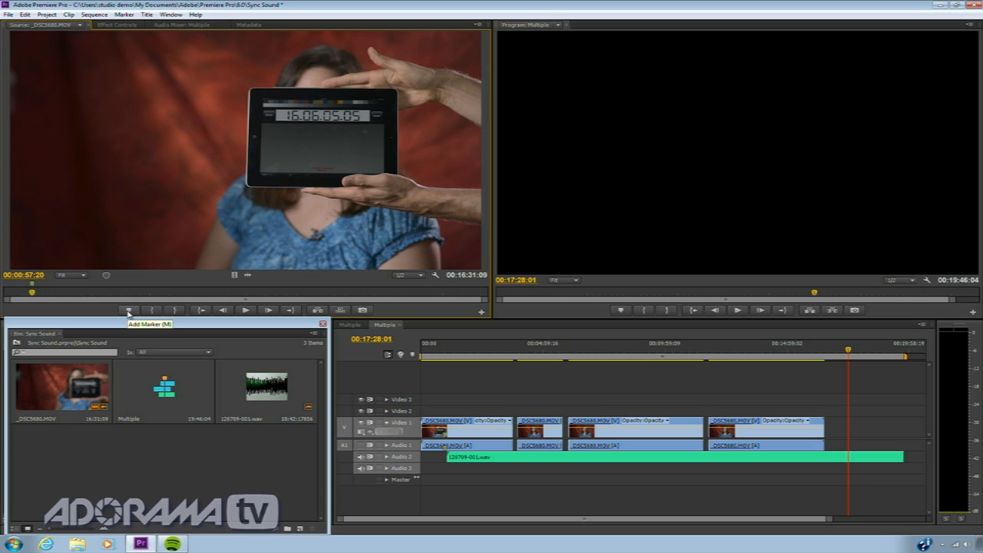
# - Load the .wav recording into the Source Monitor to mark its clap point
pyautogui.doubleClick(267, 387)
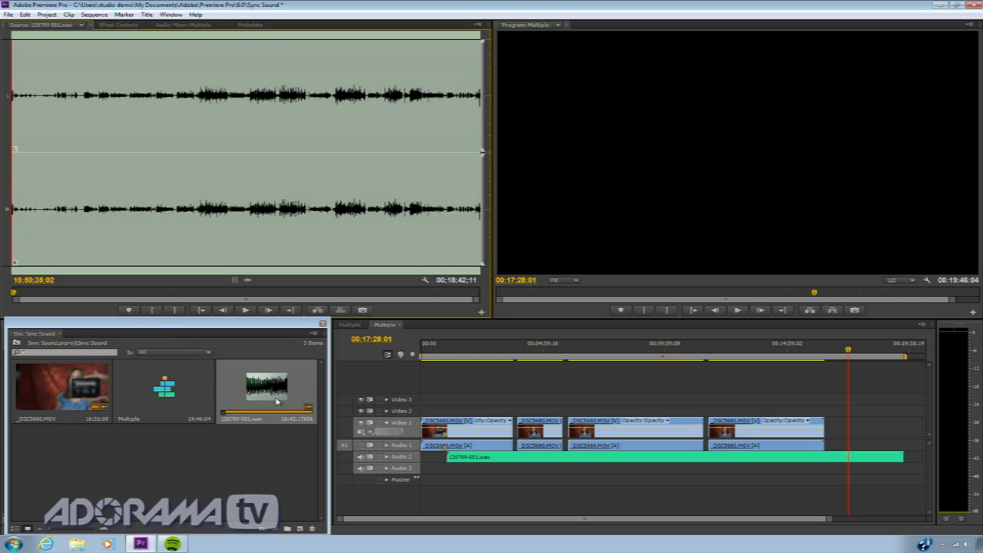
pyautogui.moveTo(36, 246)
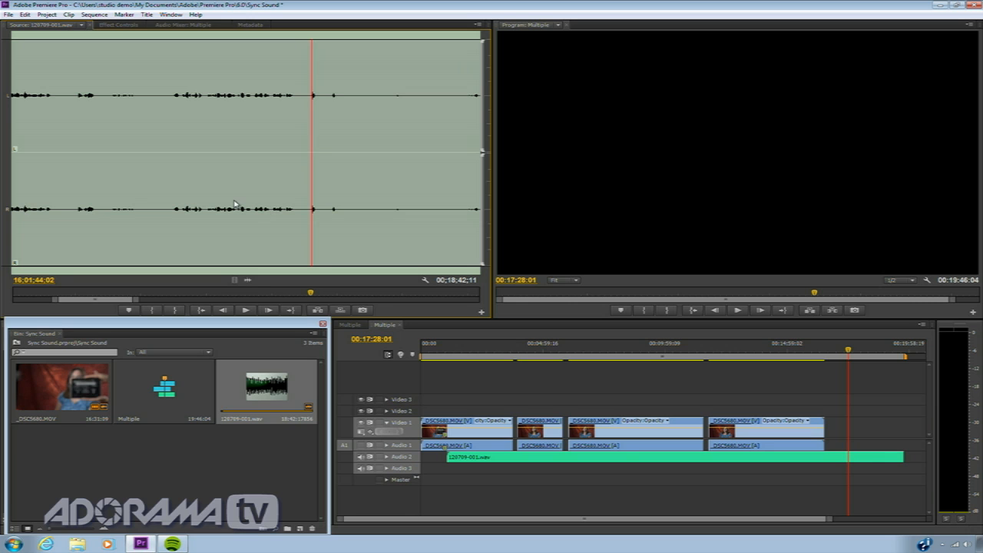
pyautogui.moveTo(131, 310)
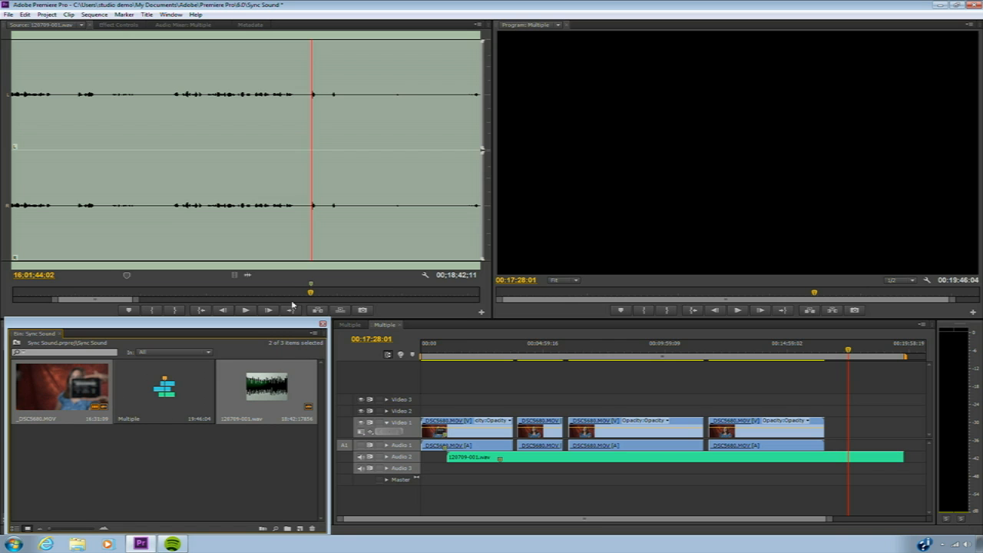
# - Start Clip > Merge Clips and rename the merged clip with the suffix '01'
pyautogui.click(70, 18)
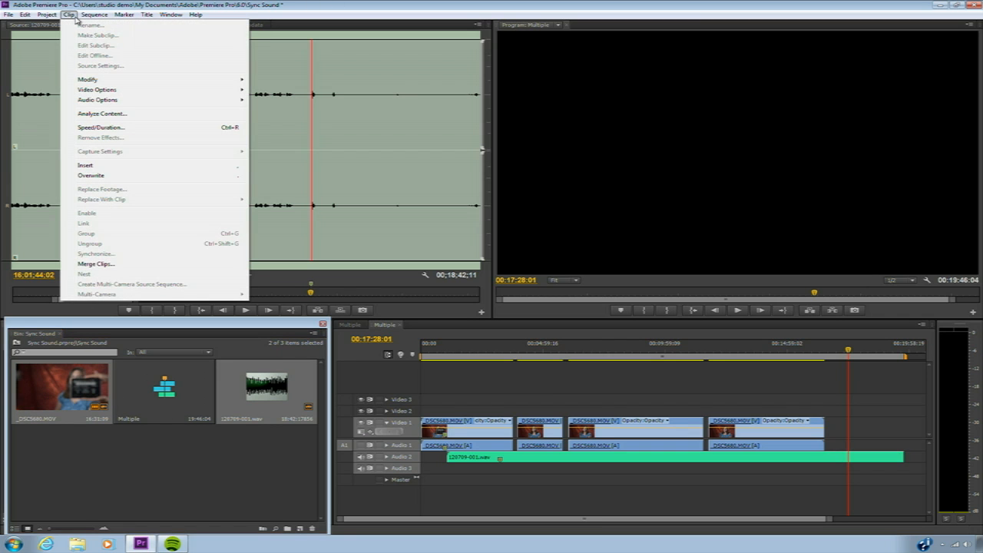
pyautogui.moveTo(96, 264)
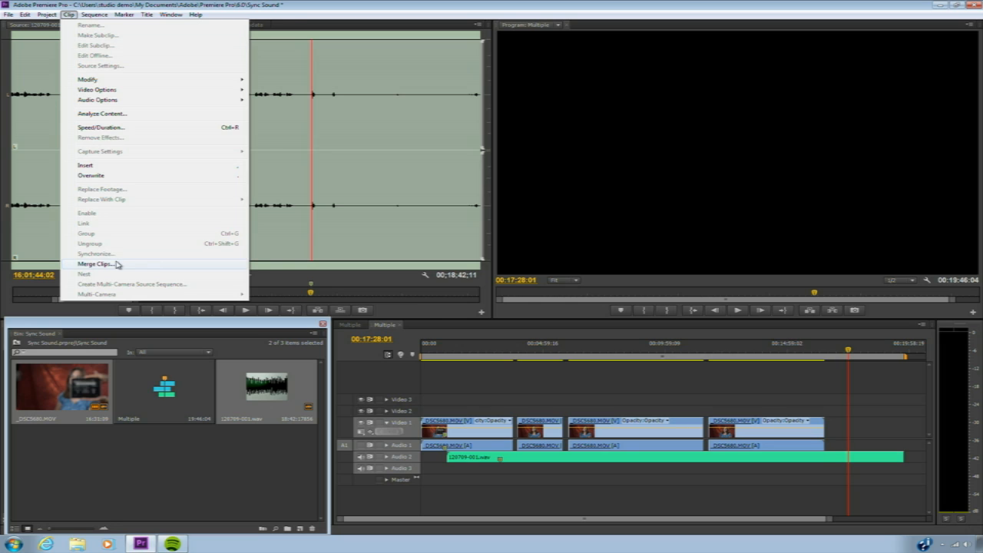
pyautogui.click(96, 265)
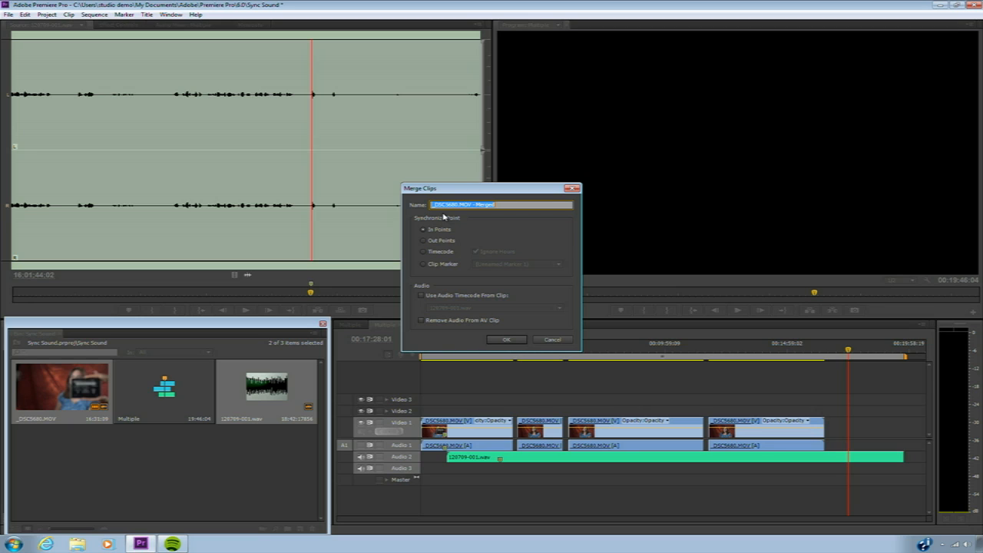
pyautogui.press('Delete')
pyautogui.write('Irene Interview Bite')
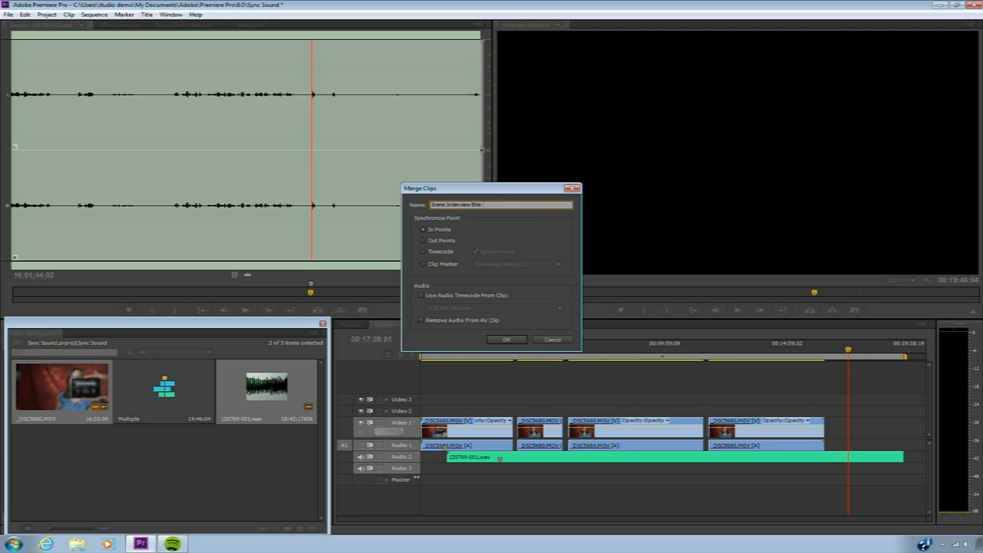
pyautogui.write('01')
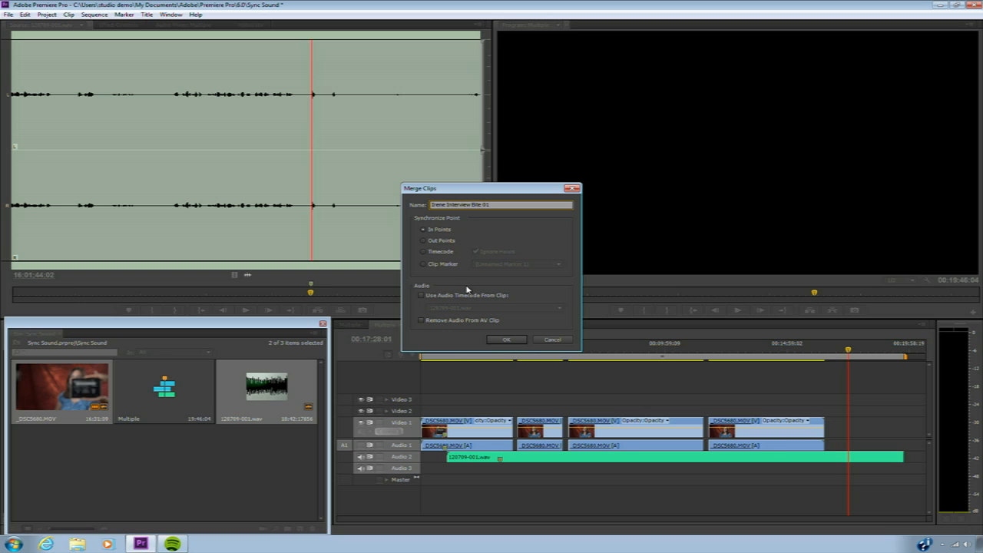
# - Sync on the unnamed clip marker, remove audio from the AV clip, and create the merged clip
pyautogui.click(425, 264)
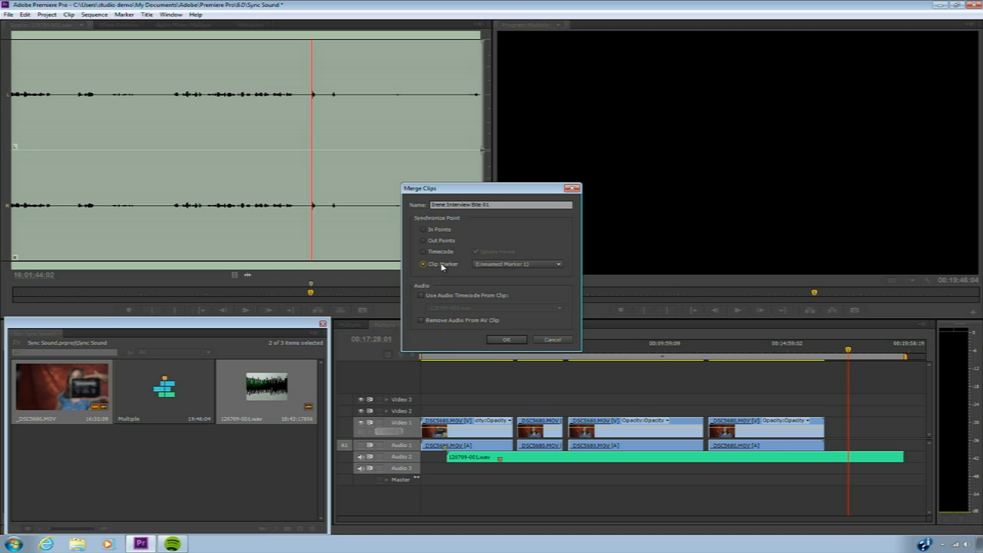
pyautogui.click(558, 265)
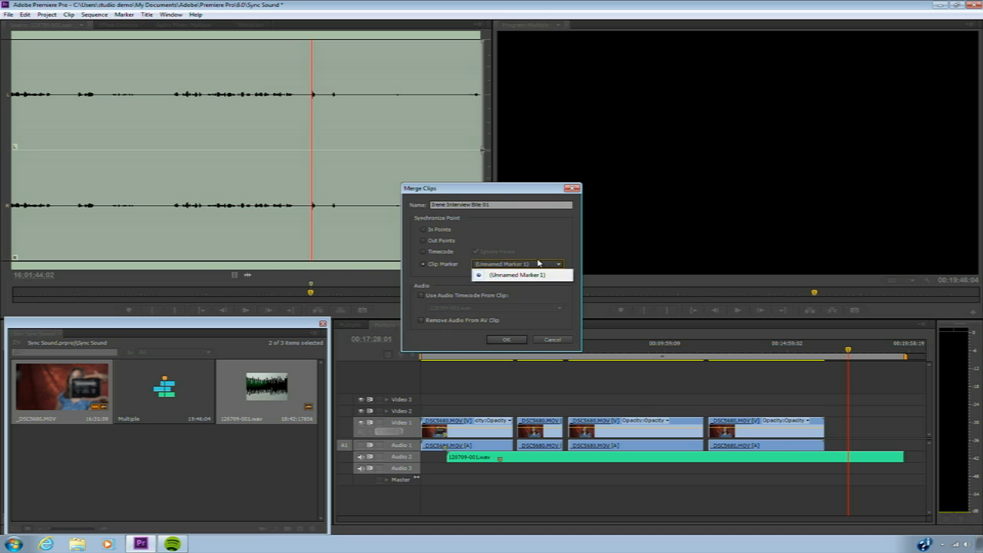
pyautogui.click(519, 275)
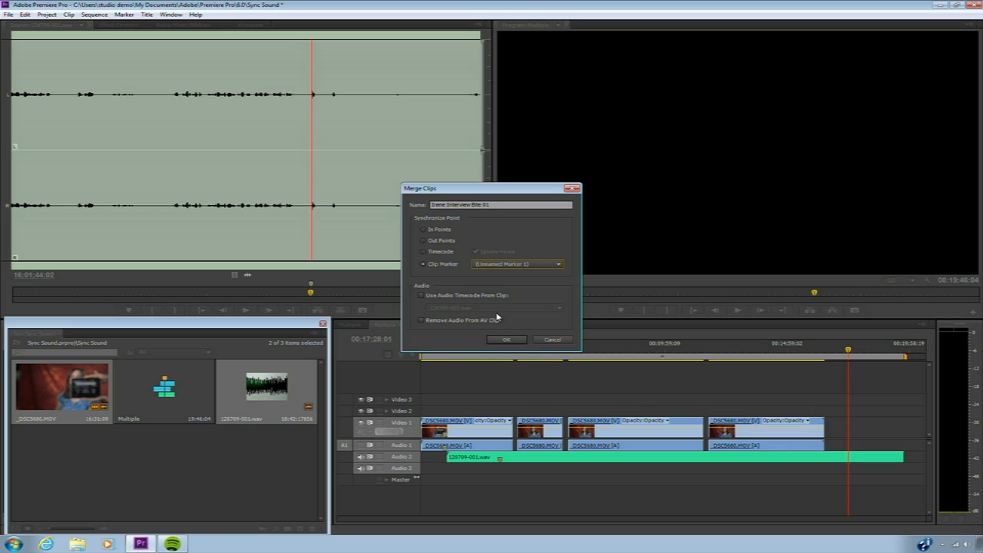
pyautogui.moveTo(471, 330)
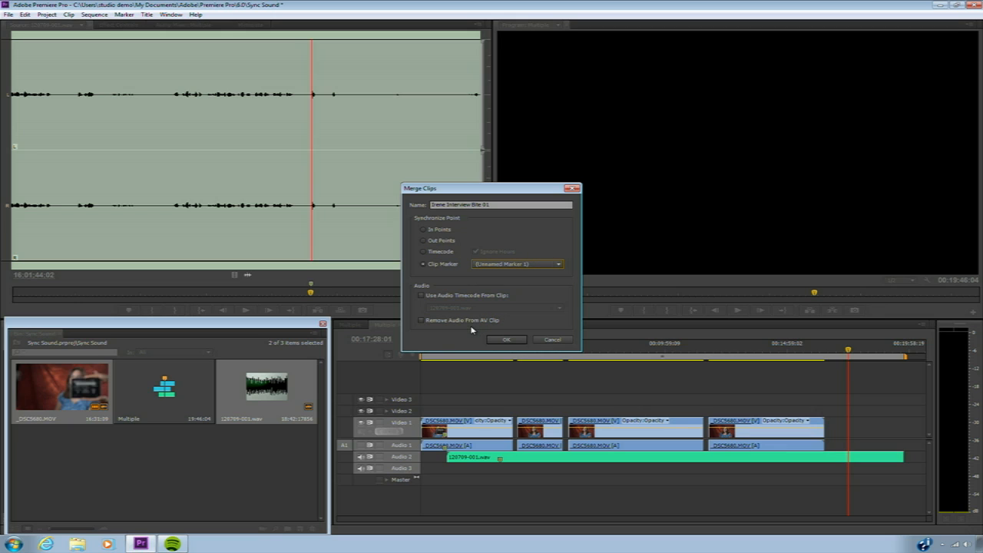
pyautogui.click(421, 320)
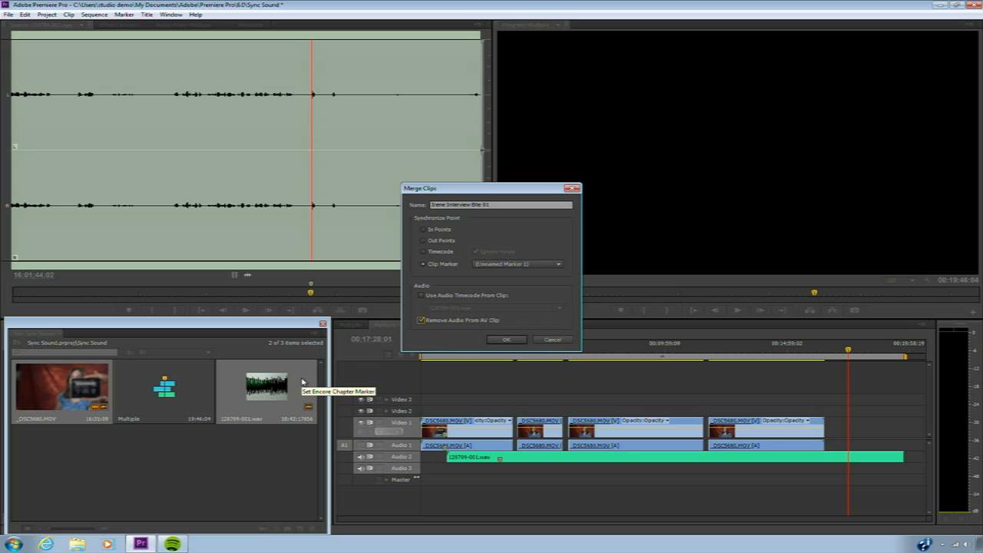
pyautogui.moveTo(443, 307)
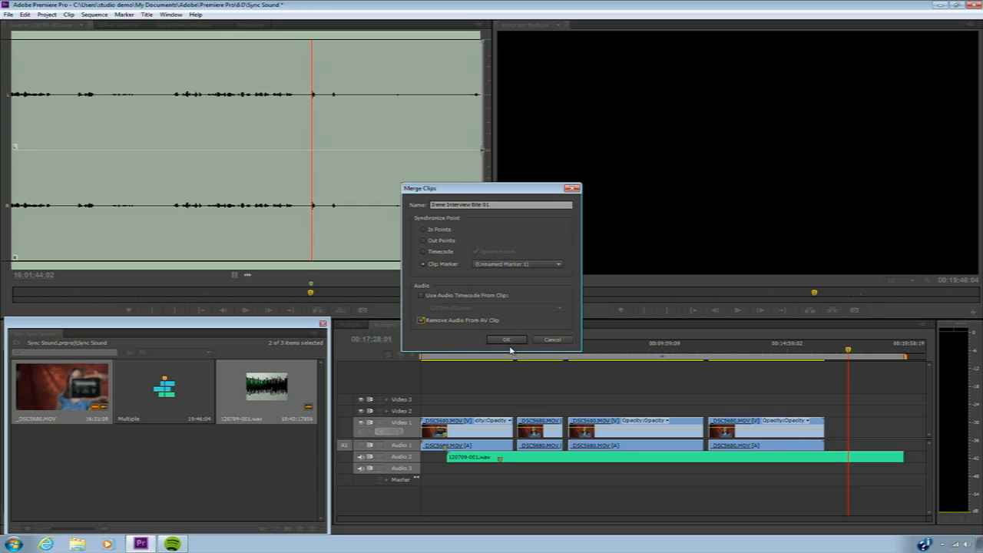
pyautogui.click(507, 340)
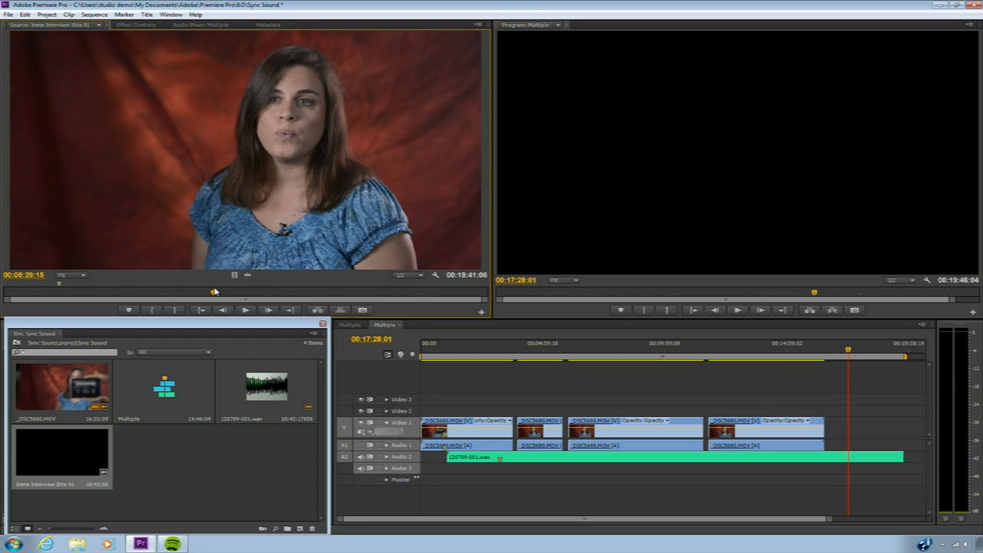
# - Play the merged interview clip to check picture and clean audio line up
pyautogui.click(245, 310)
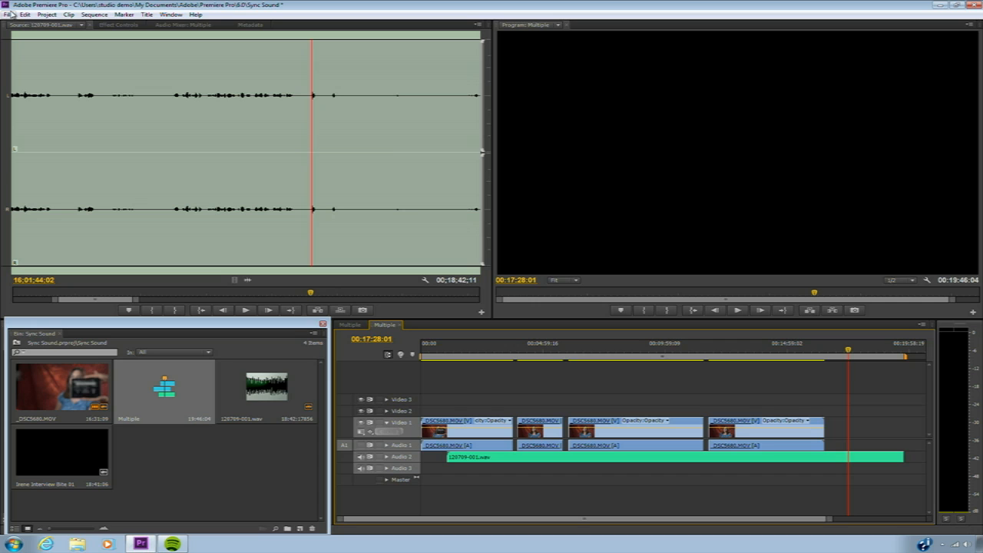
# - Export the sequence as Final Cut Pro XML saved to the desktop
pyautogui.click(6, 14)
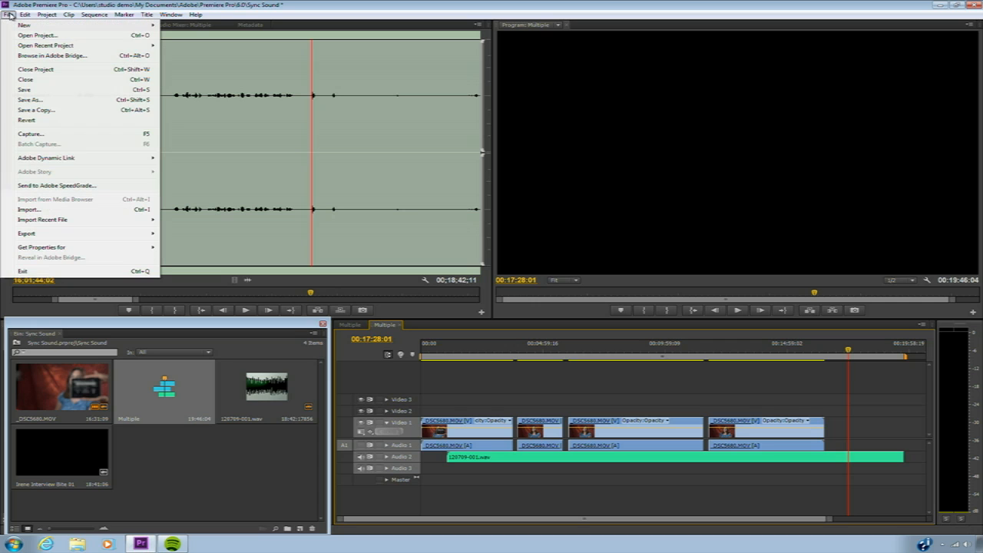
pyautogui.moveTo(28, 234)
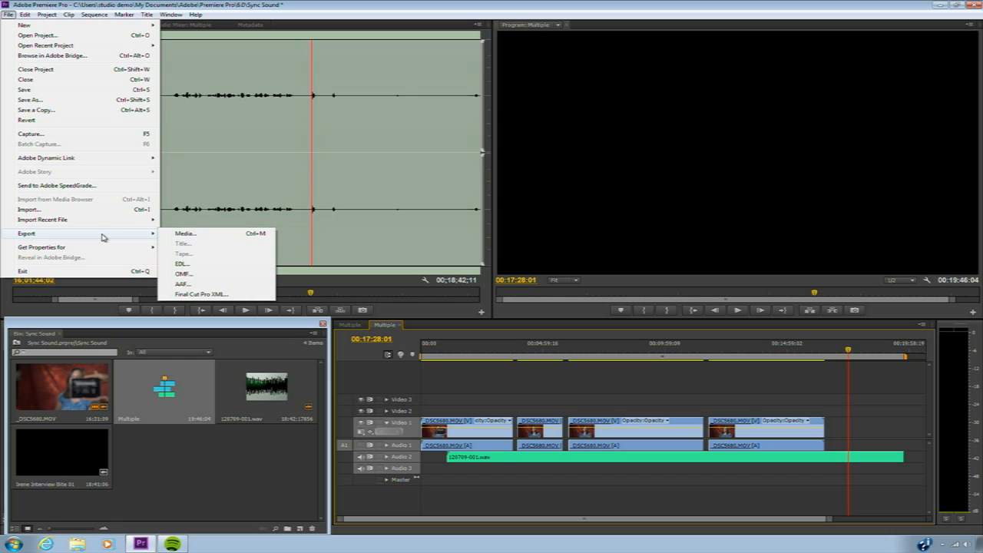
pyautogui.click(181, 274)
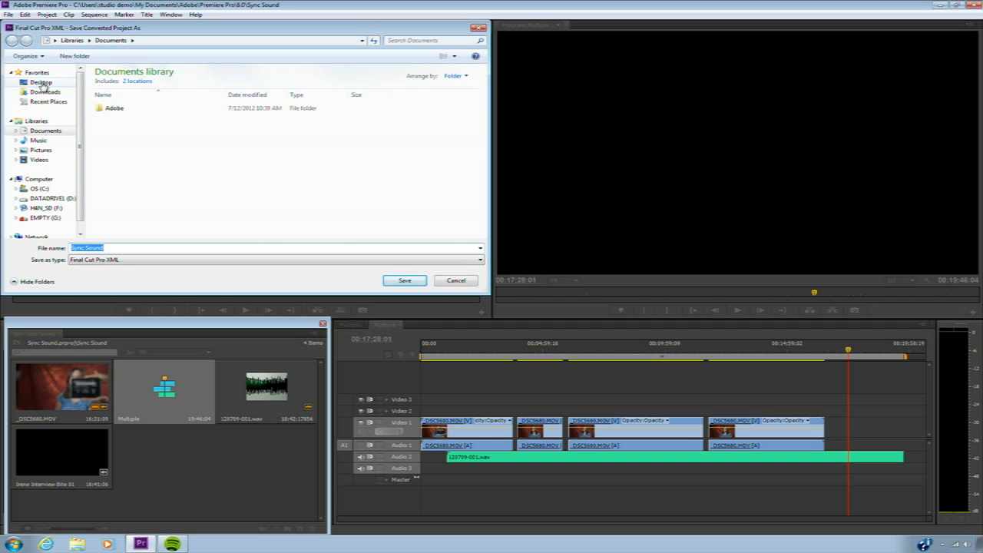
pyautogui.click(404, 280)
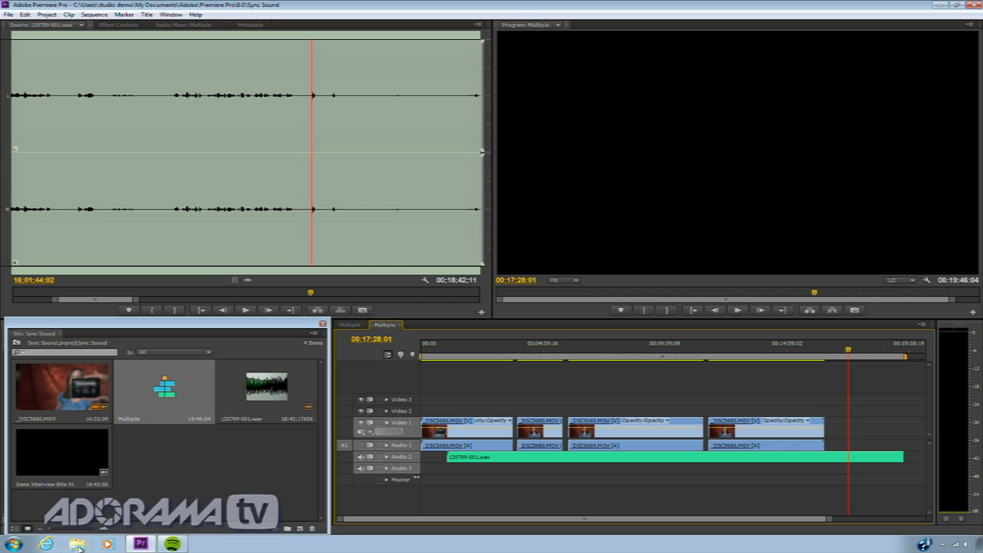
# - Launch PluralEyes from the desktop and load the Sync Sound XML into it
pyautogui.click(74, 541)
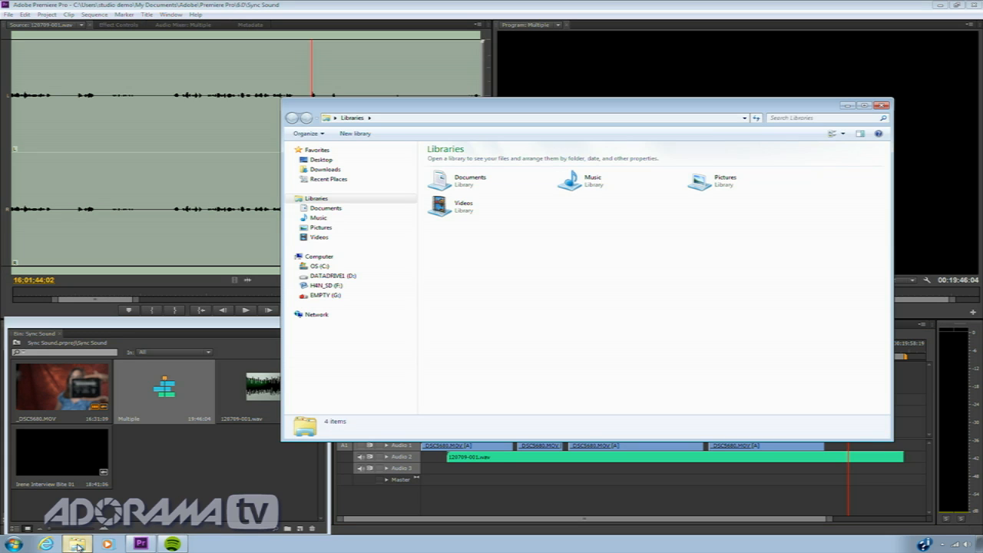
pyautogui.click(321, 160)
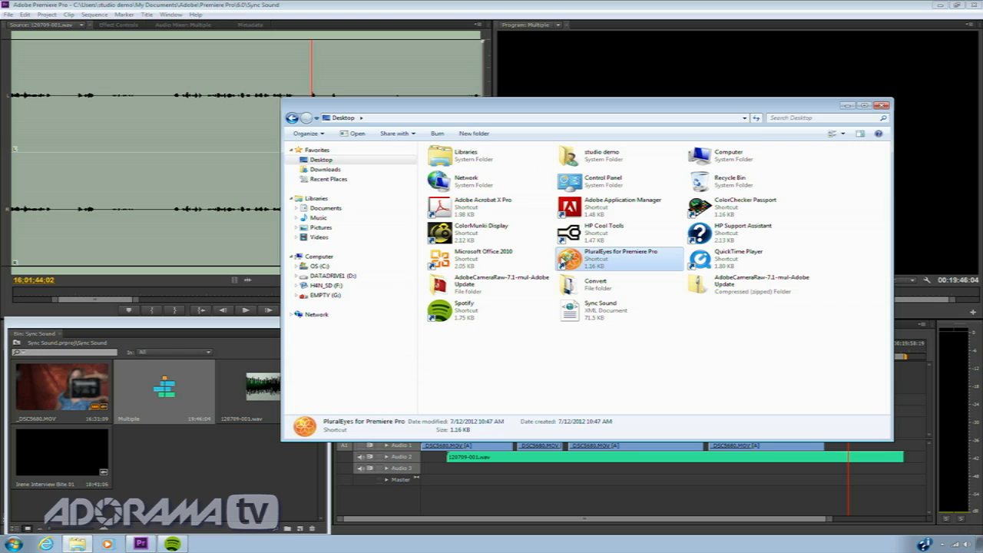
pyautogui.doubleClick(575, 258)
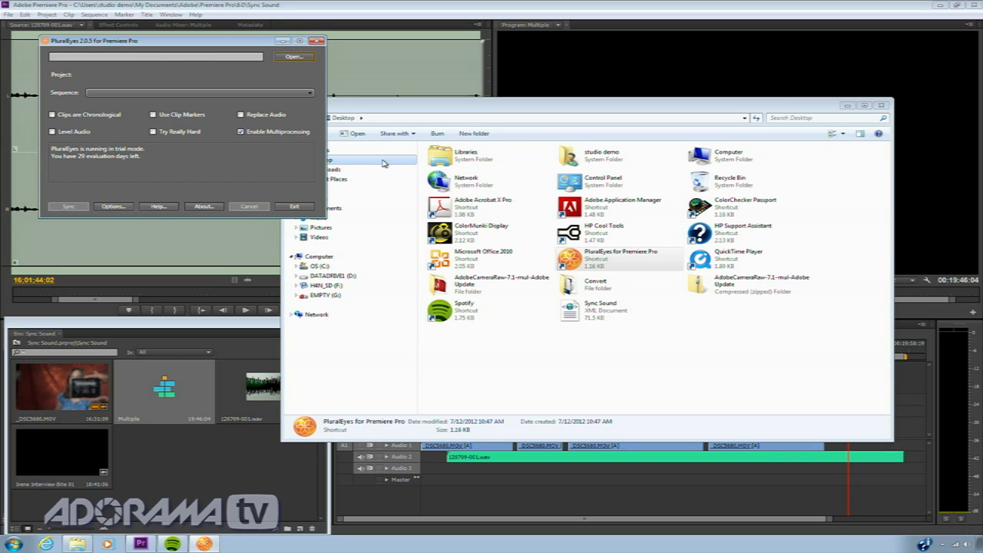
pyautogui.click(300, 59)
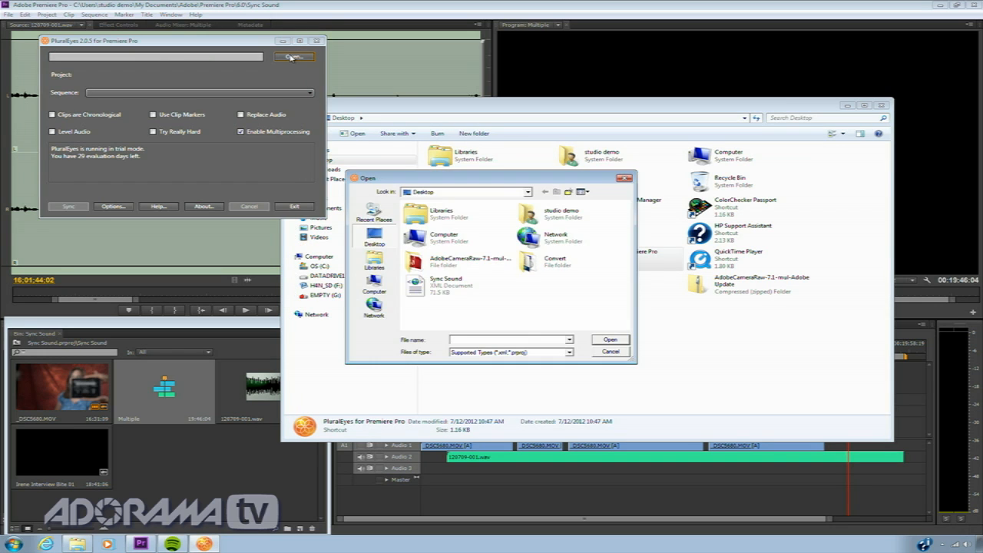
pyautogui.click(445, 282)
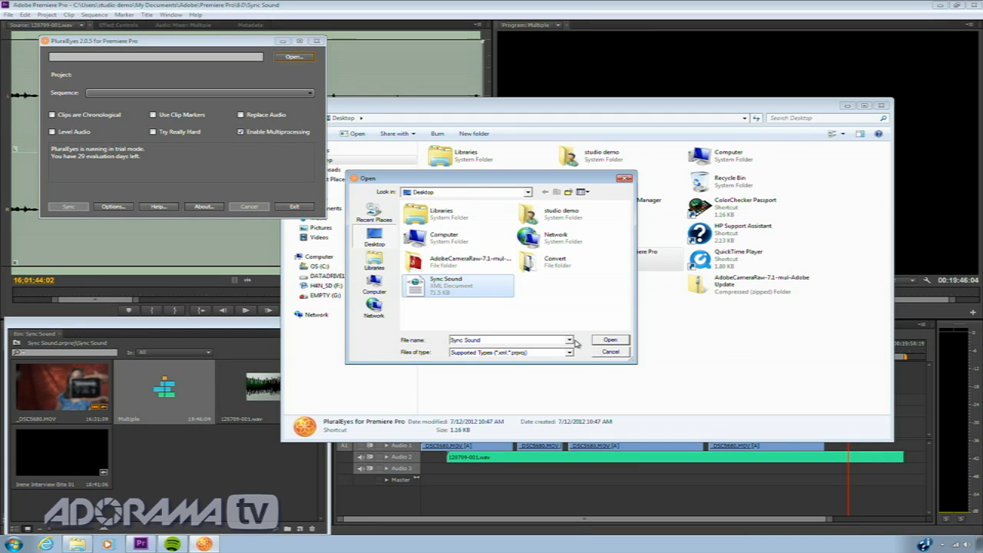
pyautogui.click(610, 339)
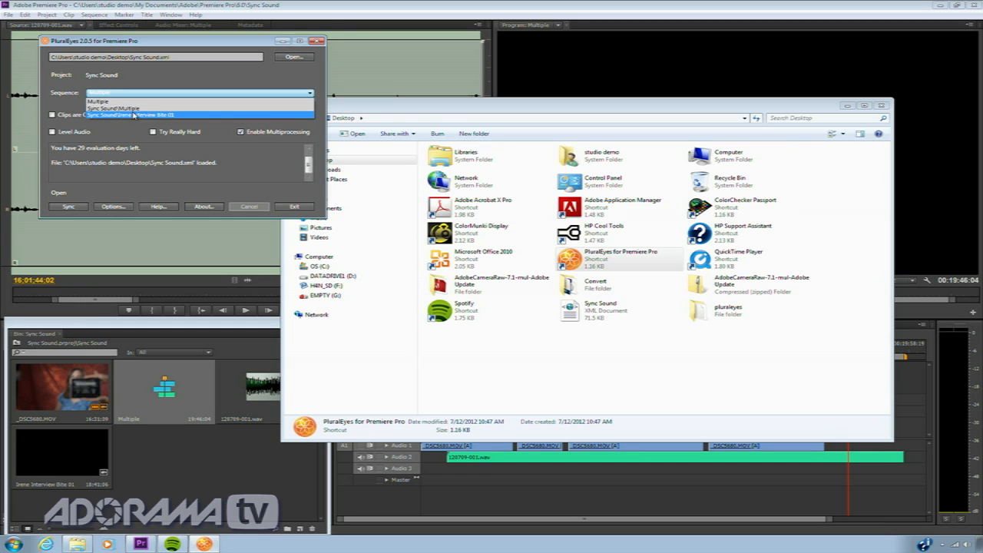
# - Choose the sequence to sync and enable Replace Audio, Level Audio and Try Really Hard
pyautogui.click(115, 108)
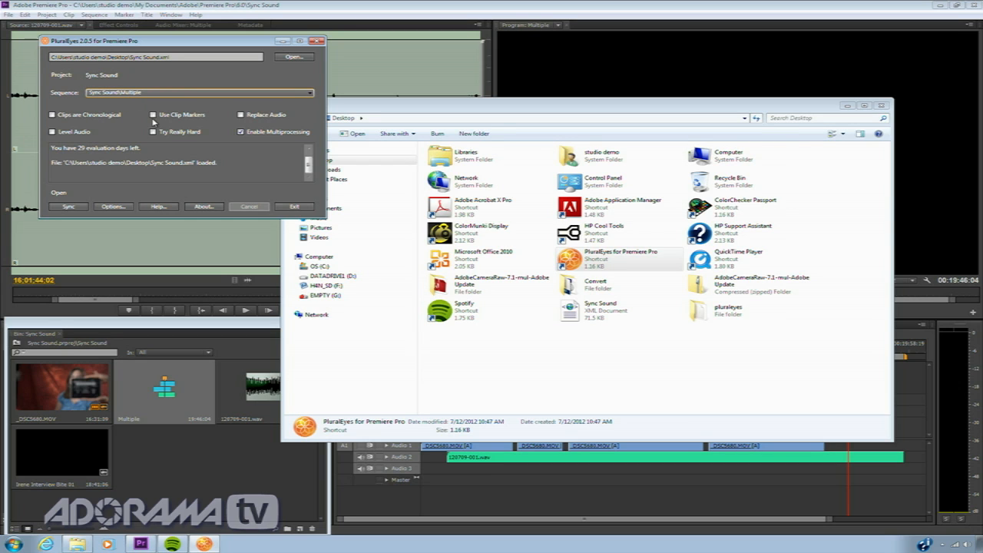
pyautogui.click(154, 132)
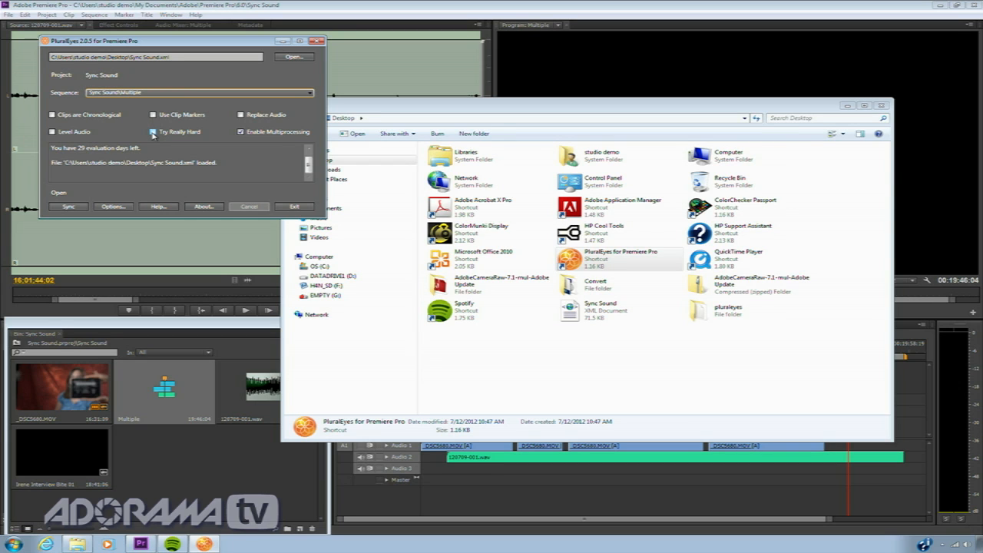
pyautogui.click(153, 133)
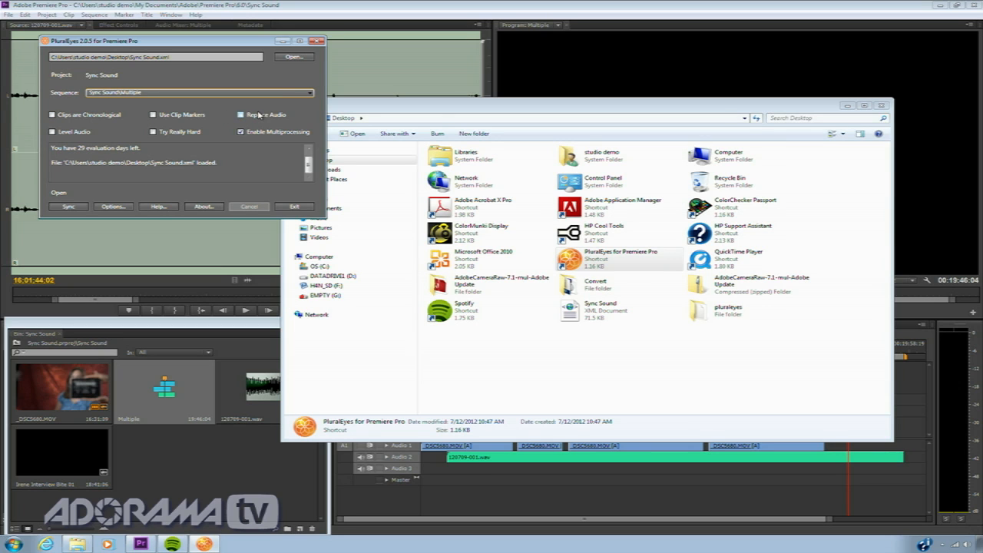
pyautogui.click(240, 114)
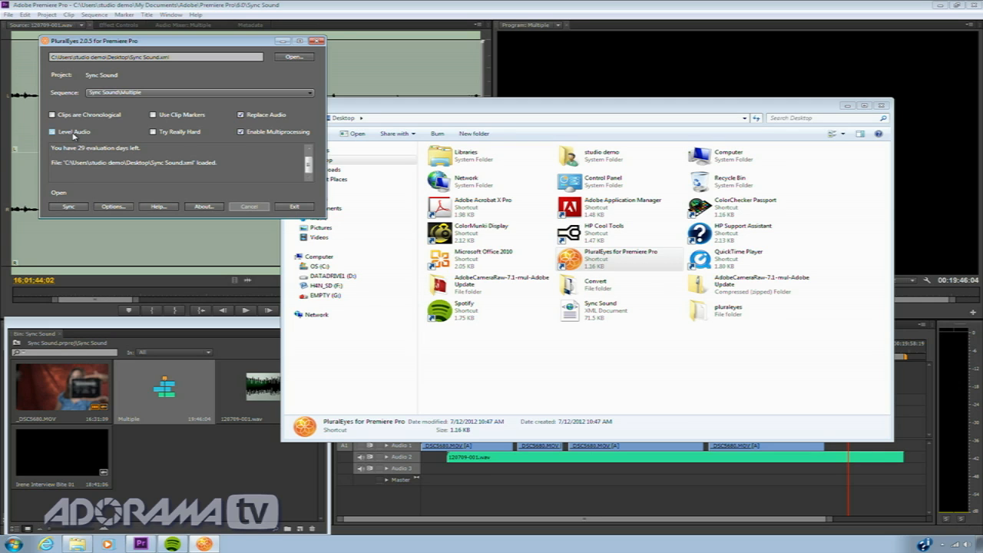
pyautogui.click(60, 133)
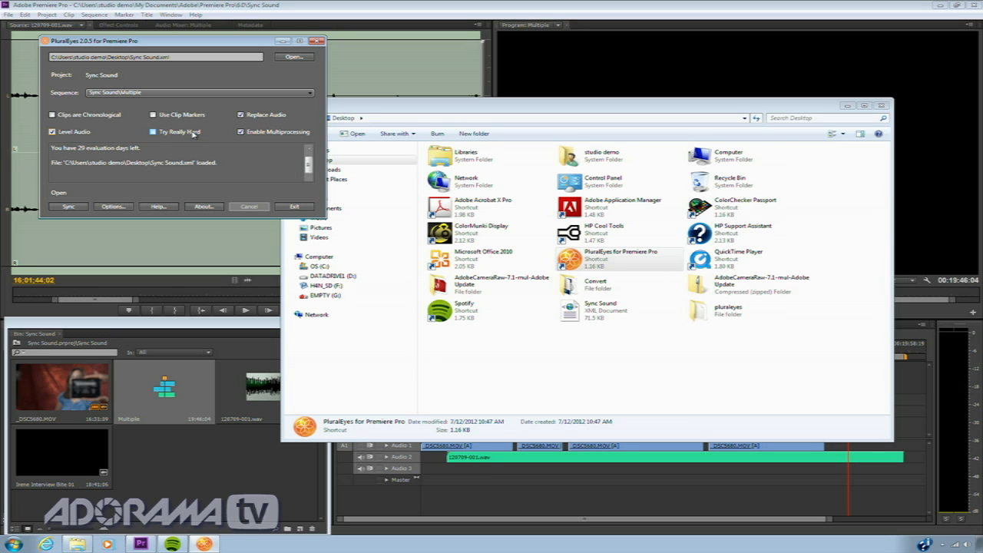
pyautogui.click(154, 132)
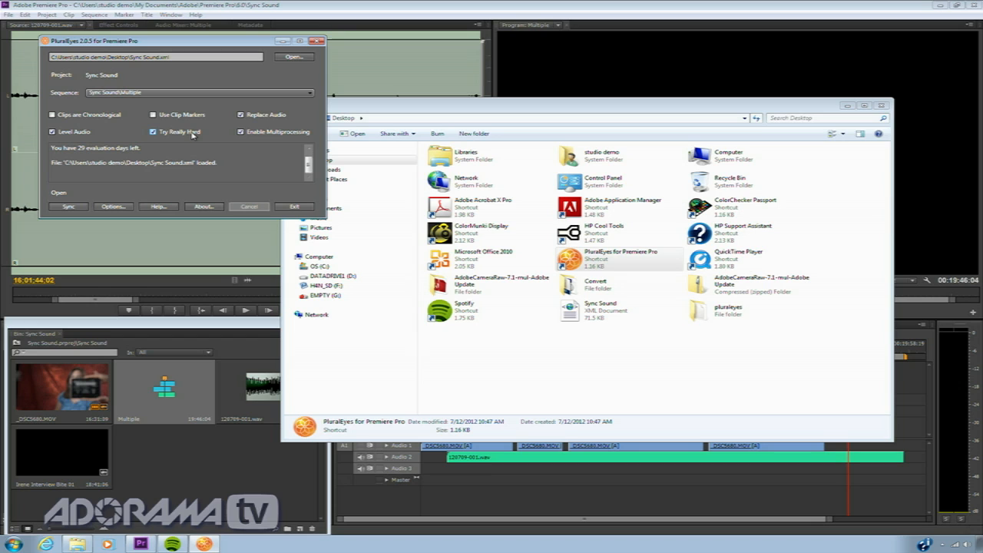
pyautogui.click(152, 132)
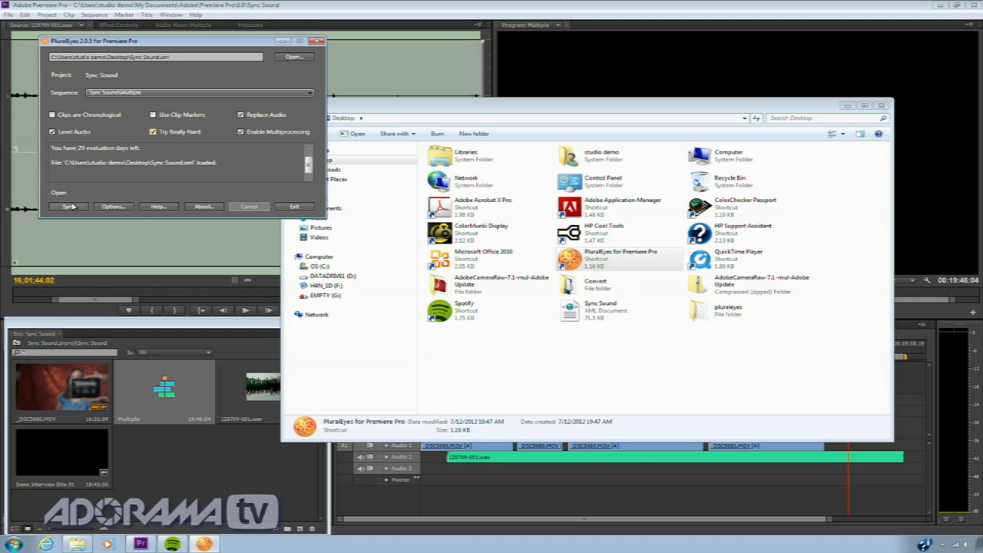
# - Run the sync, confirm Sync Sound_synced is on the desktop, and close PluralEyes
pyautogui.click(68, 206)
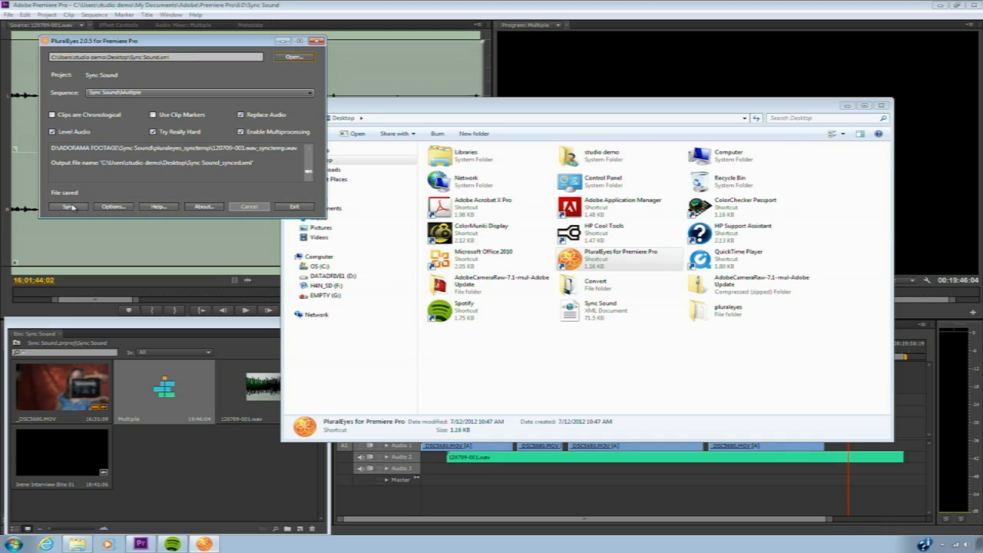
pyautogui.click(67, 206)
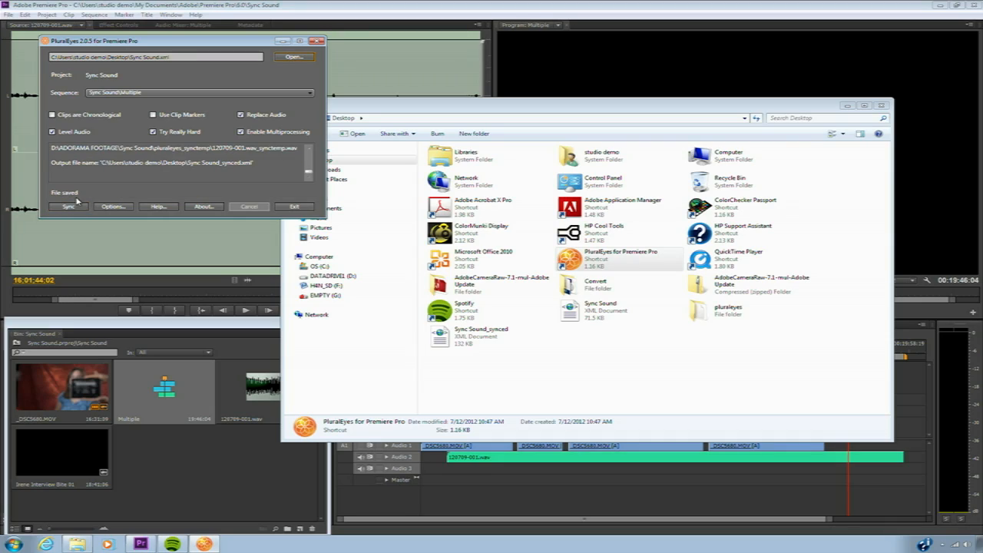
pyautogui.click(294, 206)
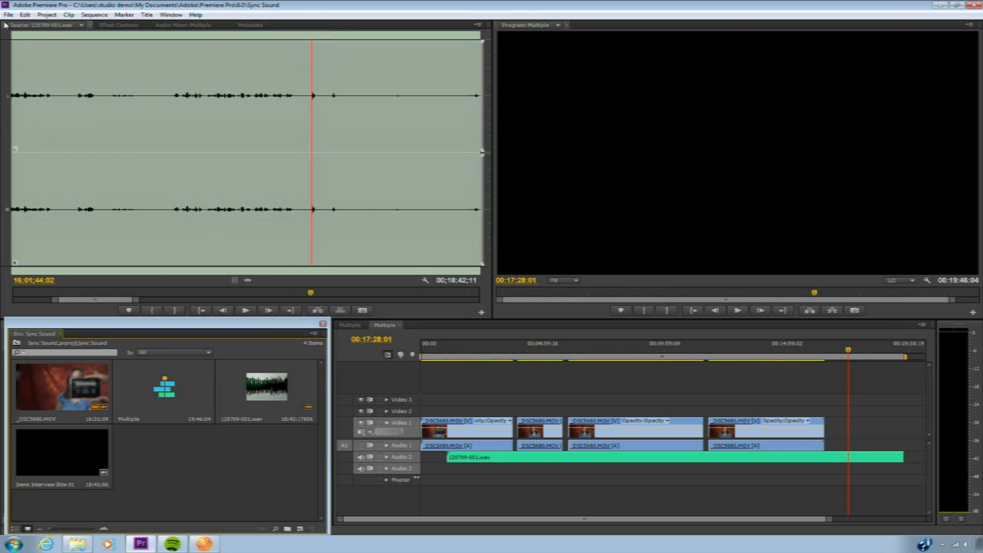
# - Import the Sync Sound_synced XML from the desktop into the project
pyautogui.click(6, 12)
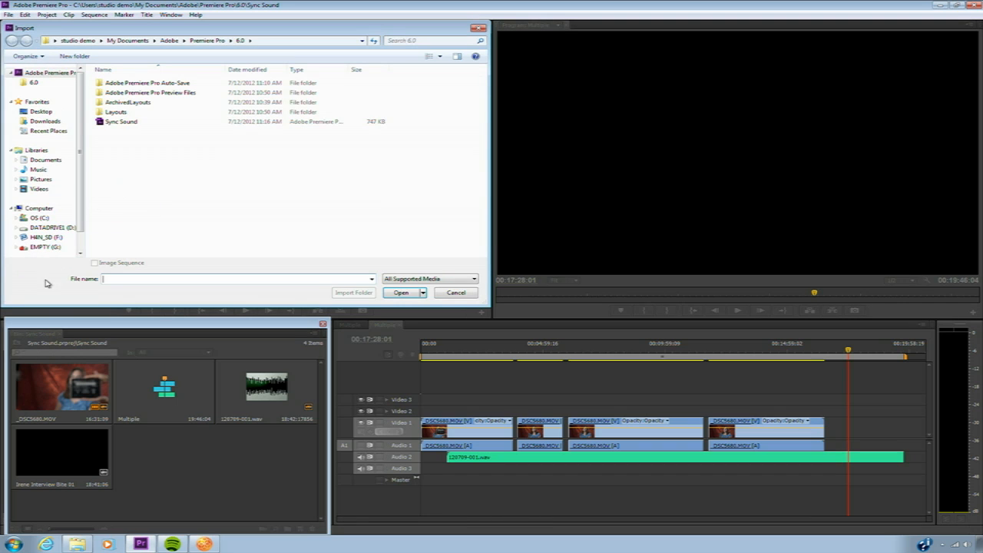
pyautogui.click(37, 112)
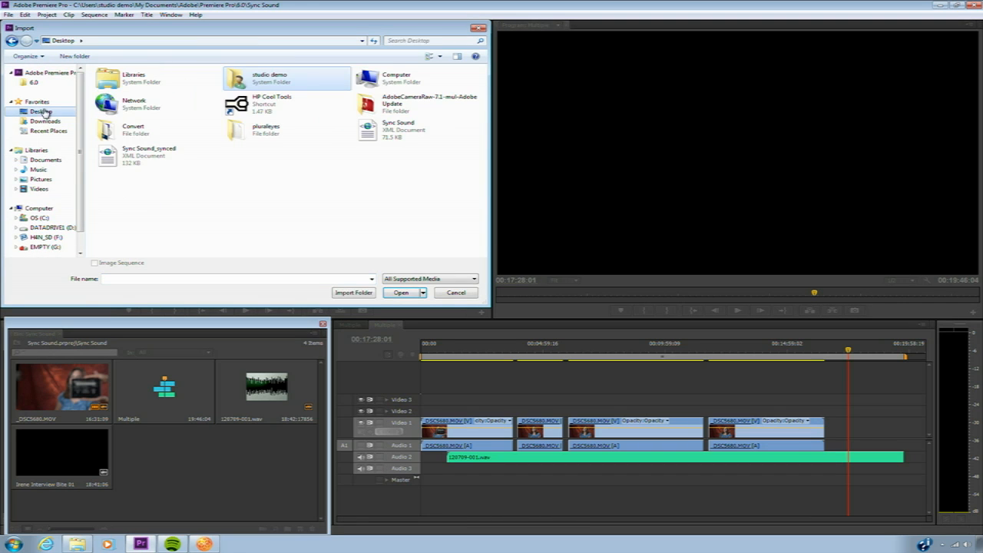
pyautogui.click(141, 154)
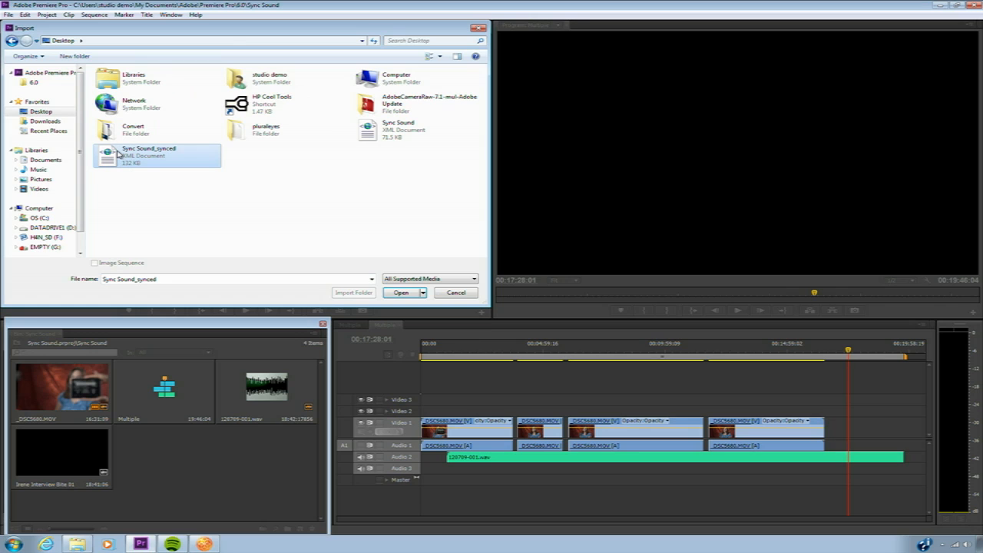
pyautogui.click(400, 292)
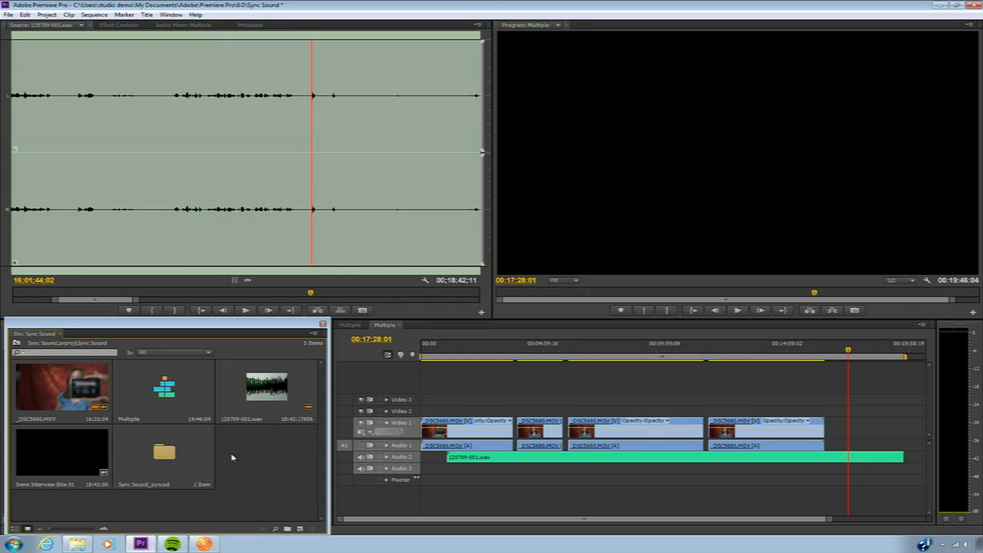
# - Open the Sync Sound_synced bin and the Sync Sound folder inside it
pyautogui.doubleClick(156, 451)
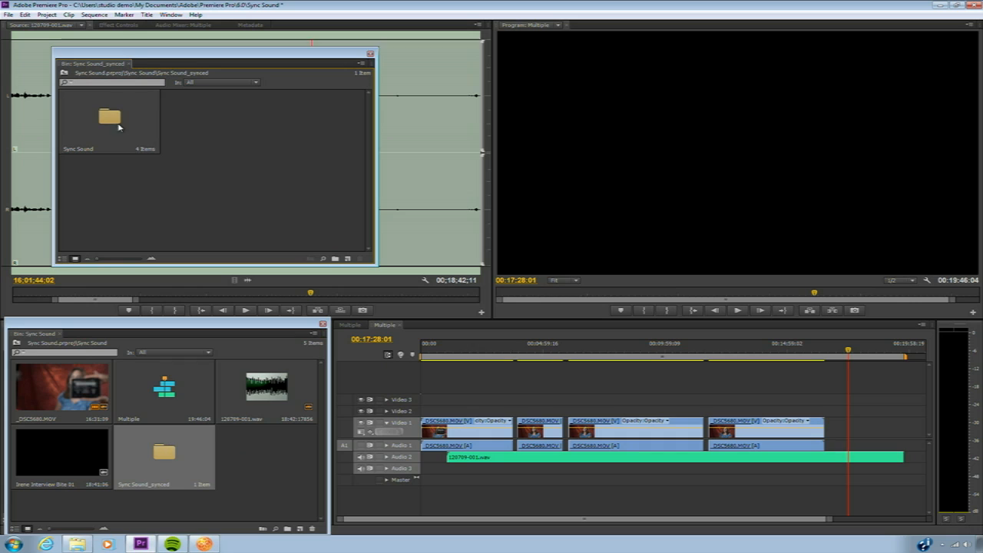
pyautogui.doubleClick(105, 115)
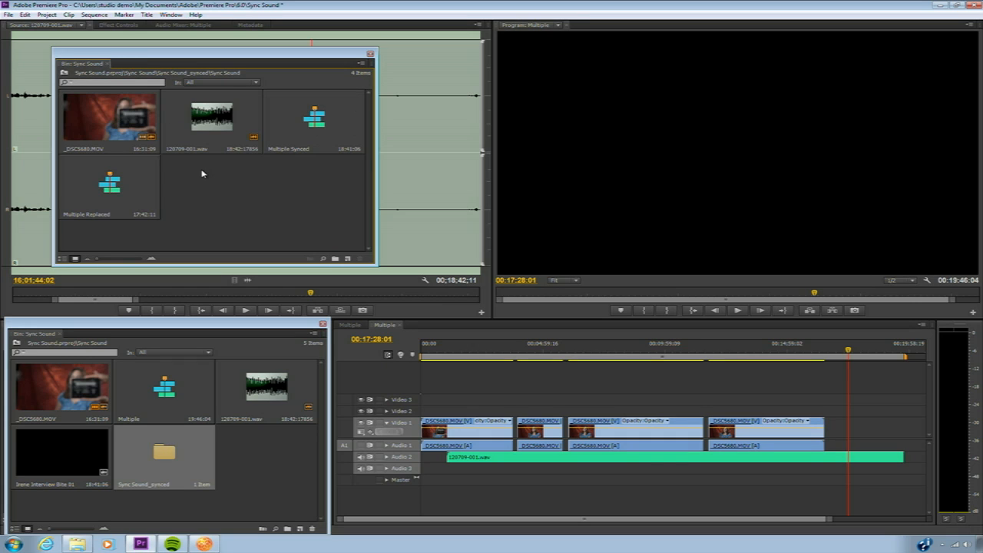
pyautogui.moveTo(295, 230)
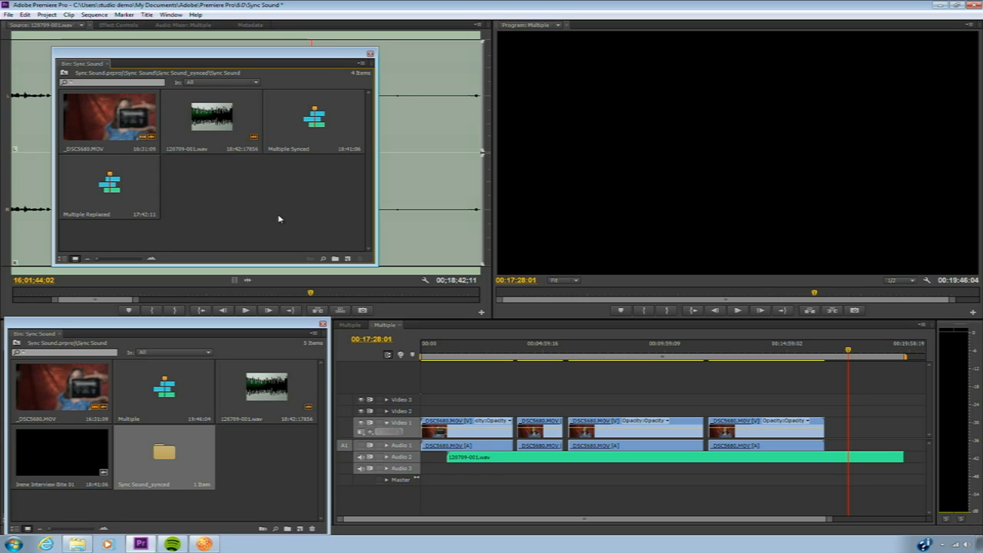
pyautogui.moveTo(301, 75)
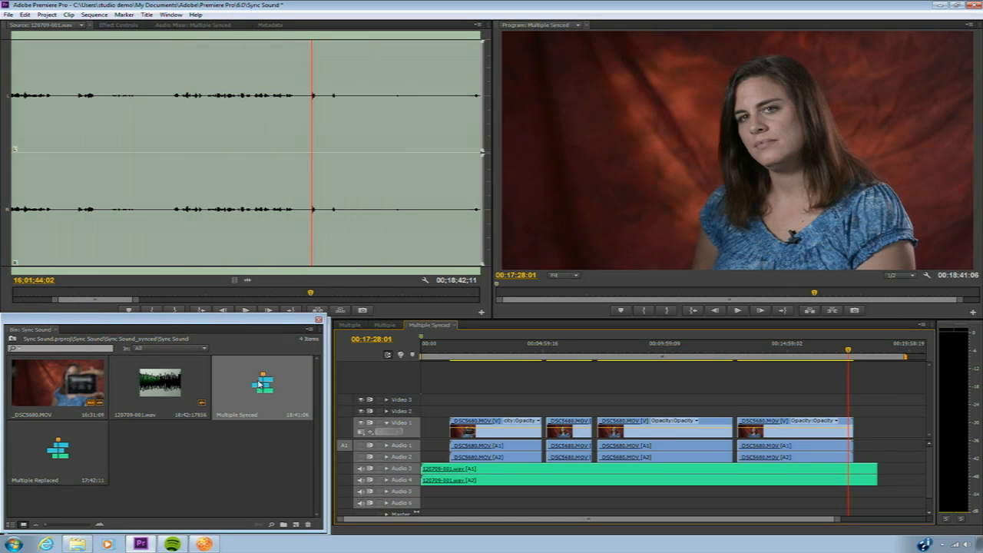
pyautogui.click(455, 357)
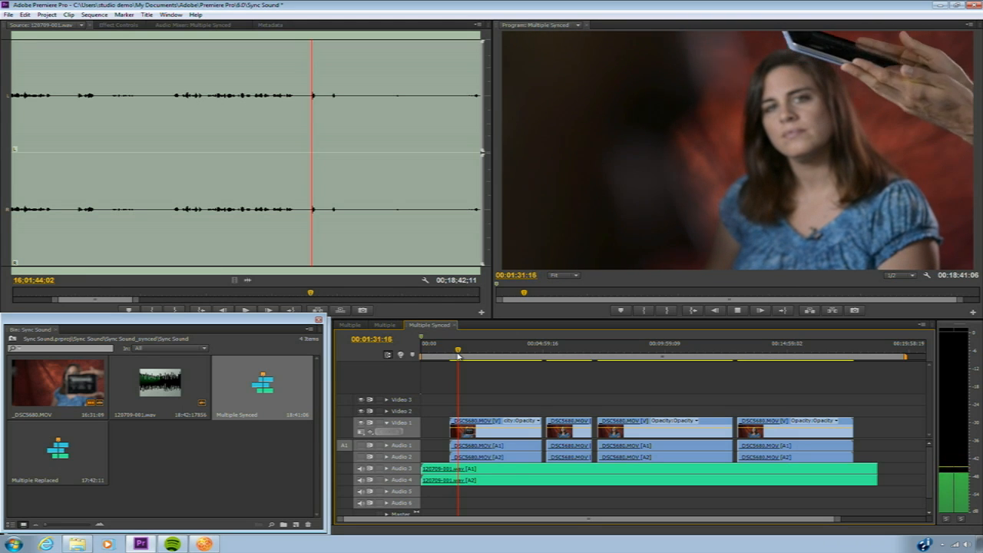
pyautogui.click(614, 353)
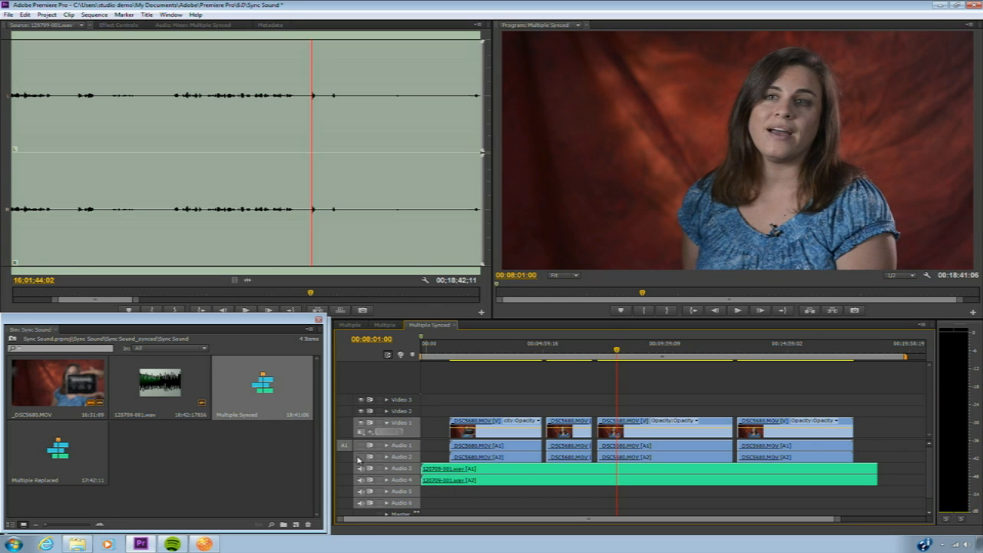
pyautogui.moveTo(359, 459)
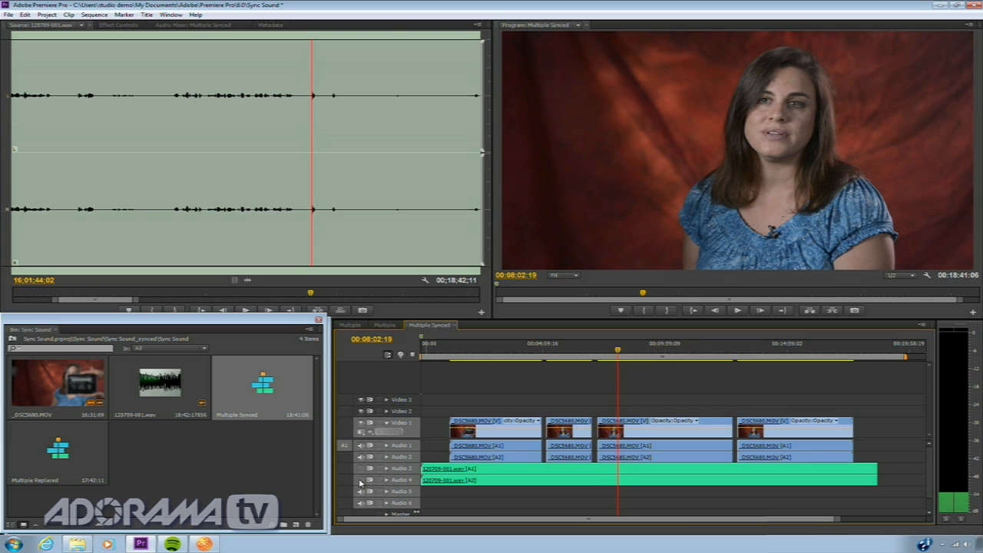
pyautogui.click(738, 311)
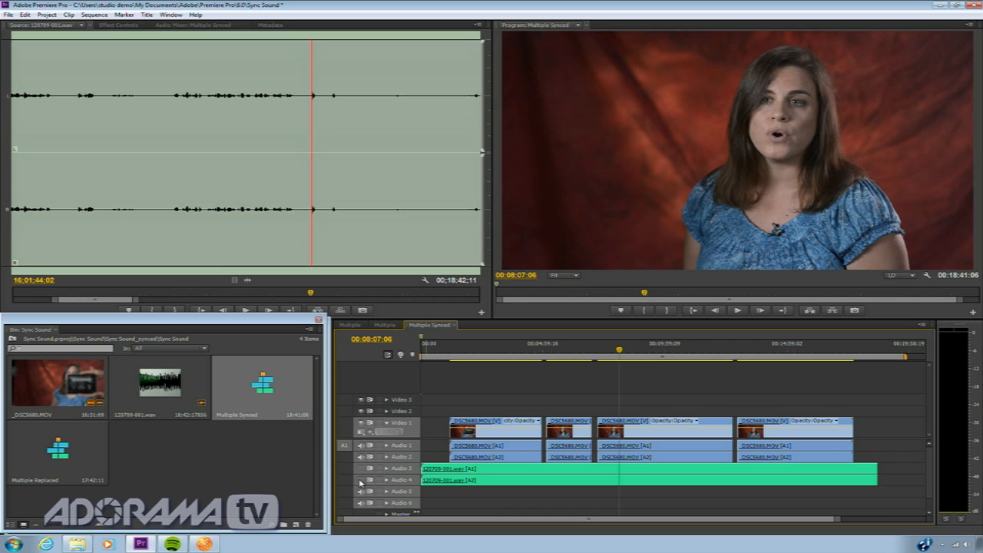
pyautogui.moveTo(369, 455)
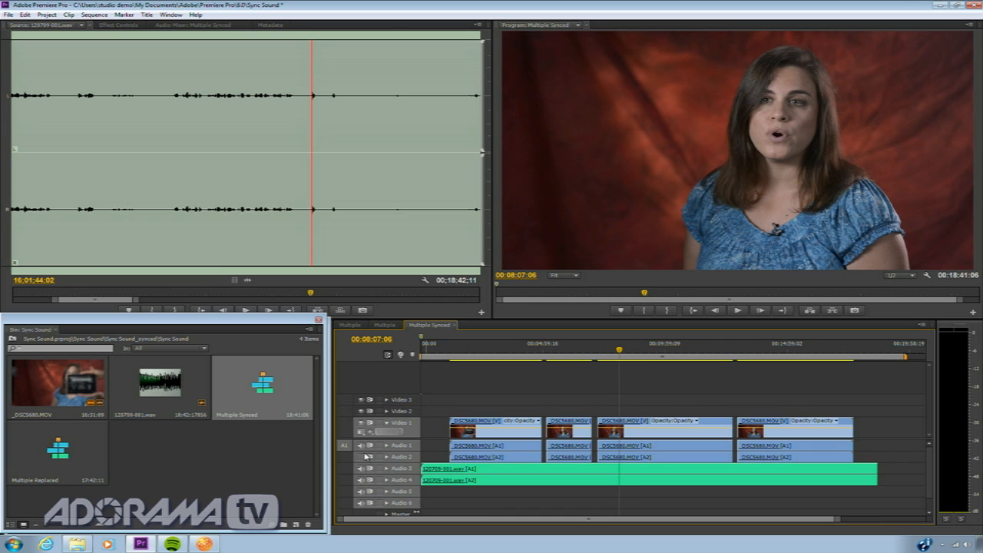
pyautogui.moveTo(363, 451)
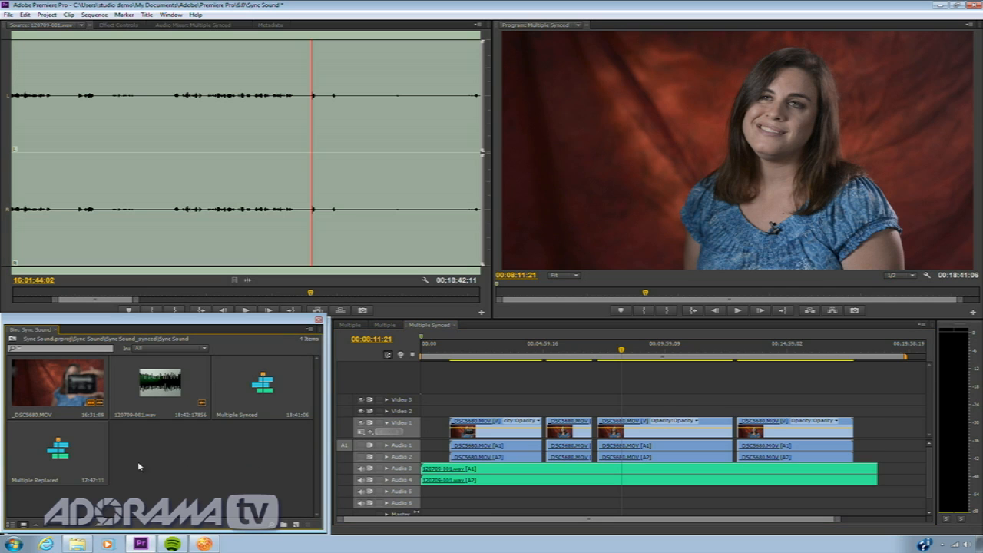
# - Load the Multiple Replaced sequence, carrying the dedicated audio, into the timeline
pyautogui.doubleClick(54, 449)
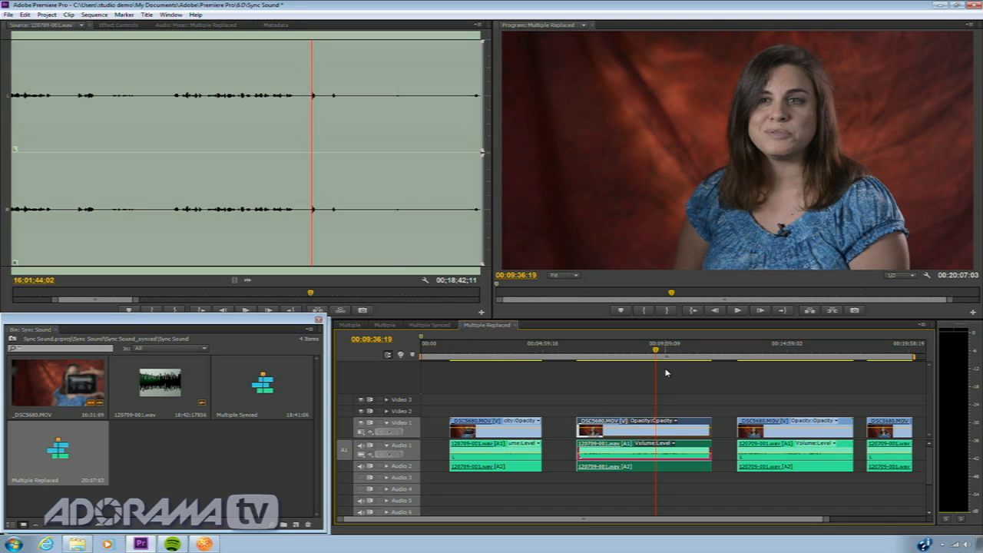
pyautogui.moveTo(627, 407)
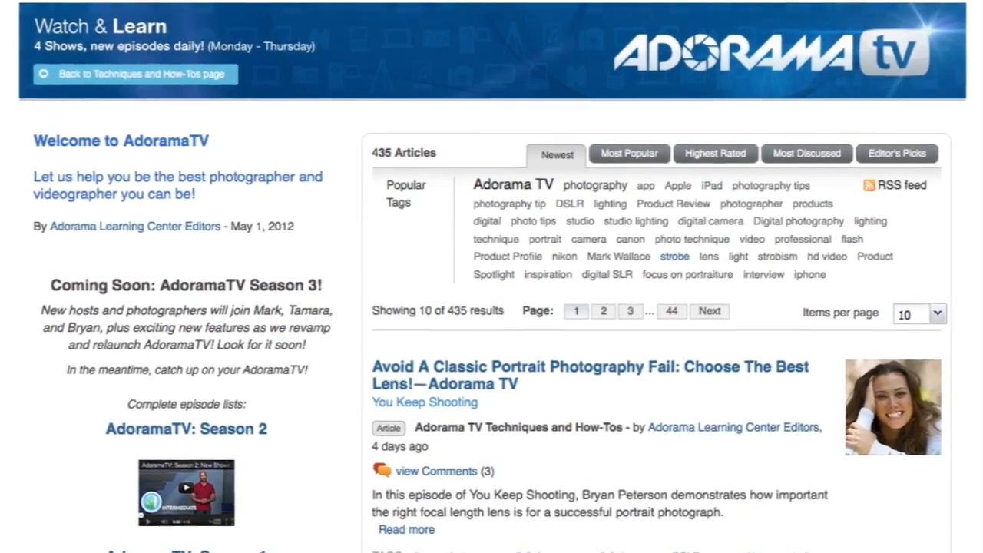
pyautogui.scroll(-3)
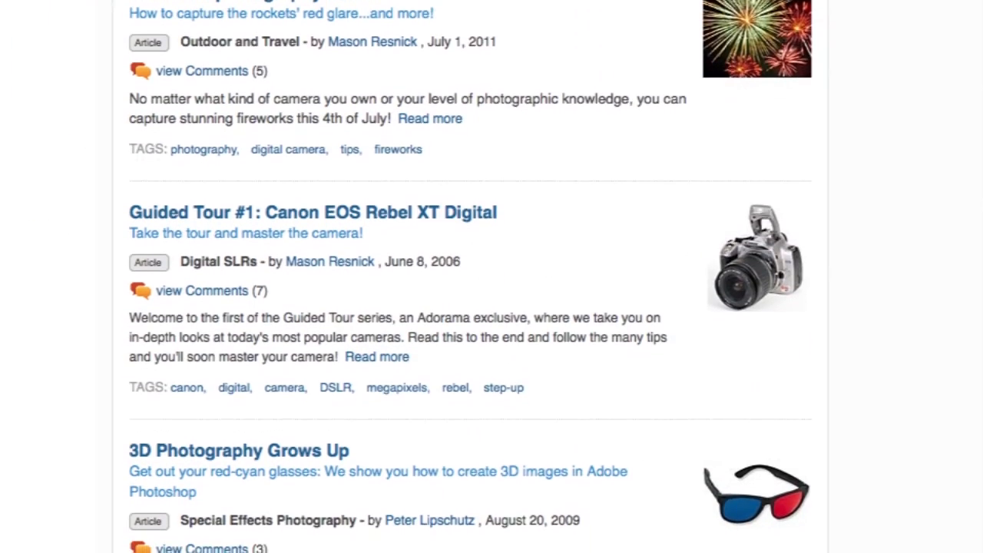